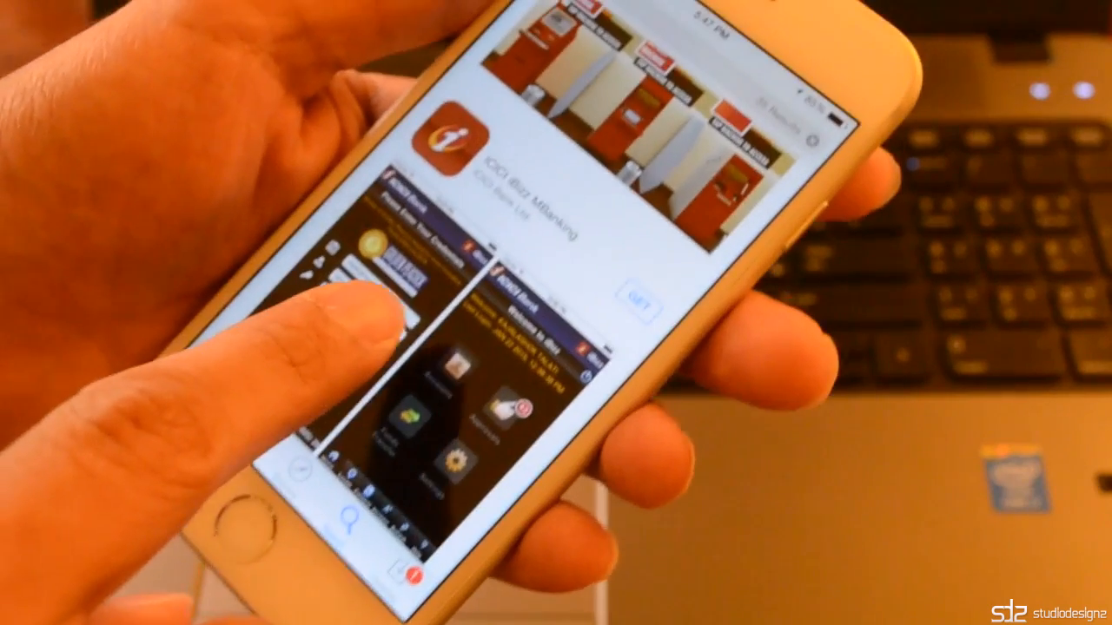
Scroll the iPhone 6 Summary page to view its iOS 8.3 and backup details.
scroll("down", 3)
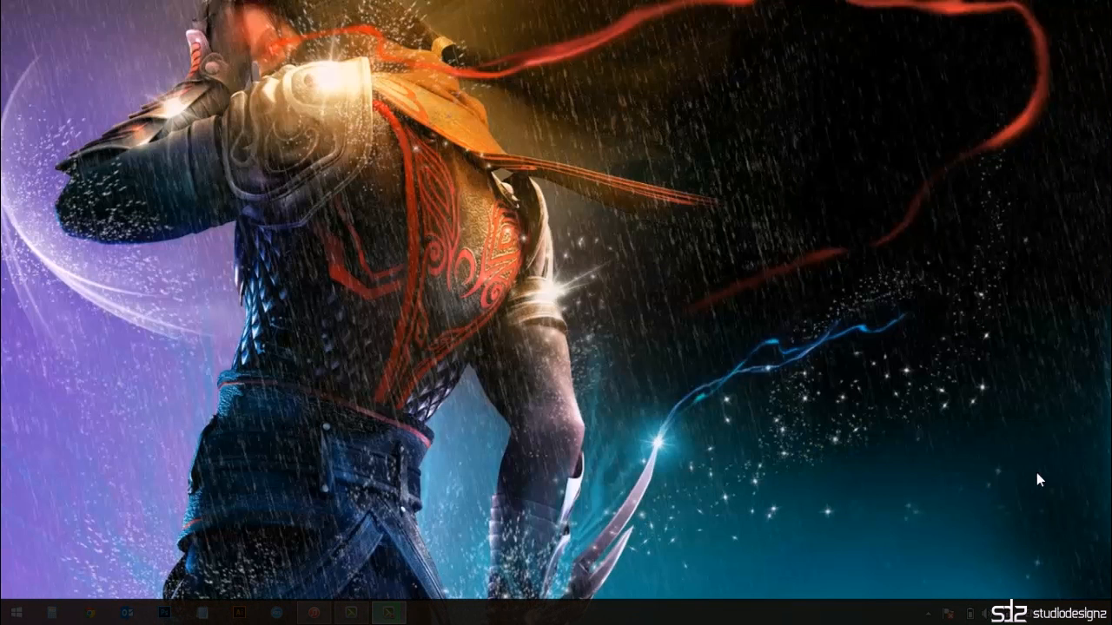
mouse_move(1018, 475)
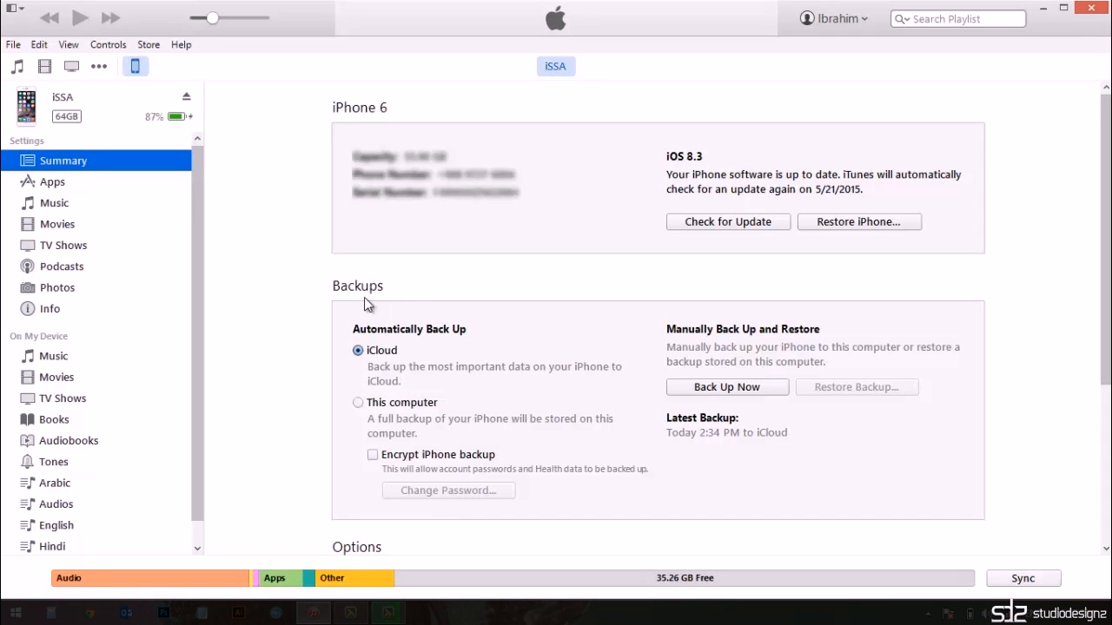
mouse_move(147, 44)
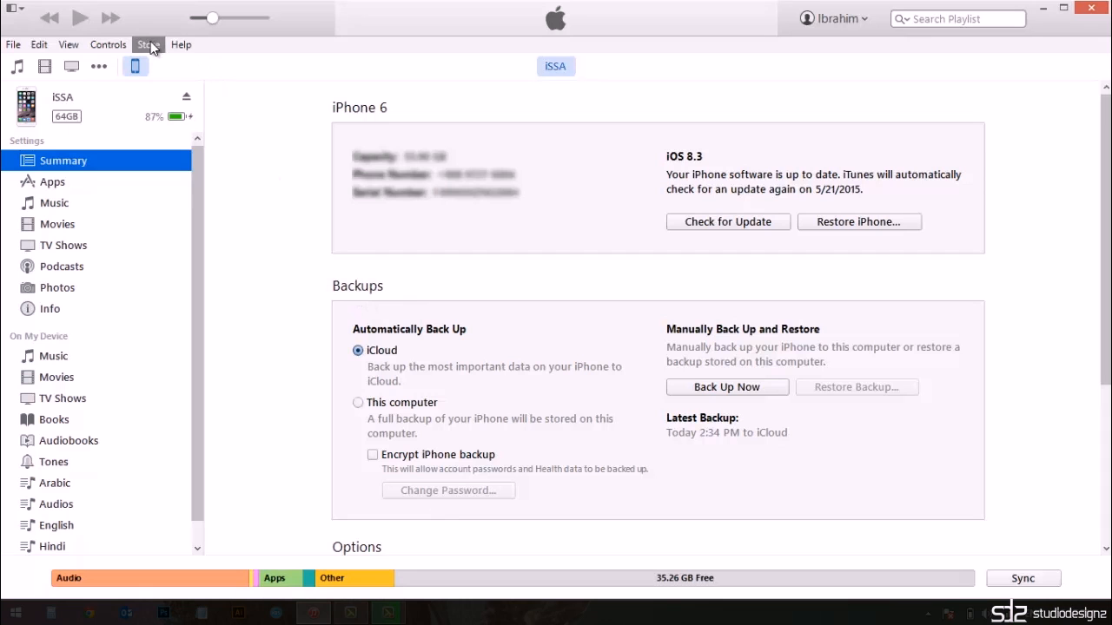
Sign in with the Apple ID password to view the Account Information page.
left_click(149, 45)
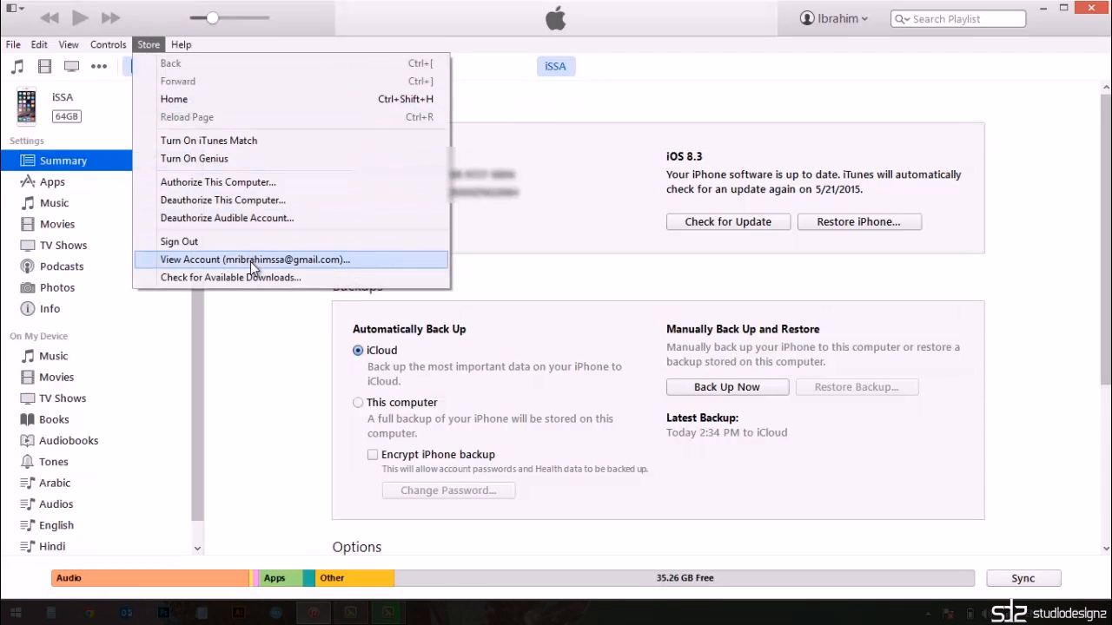
mouse_move(351, 273)
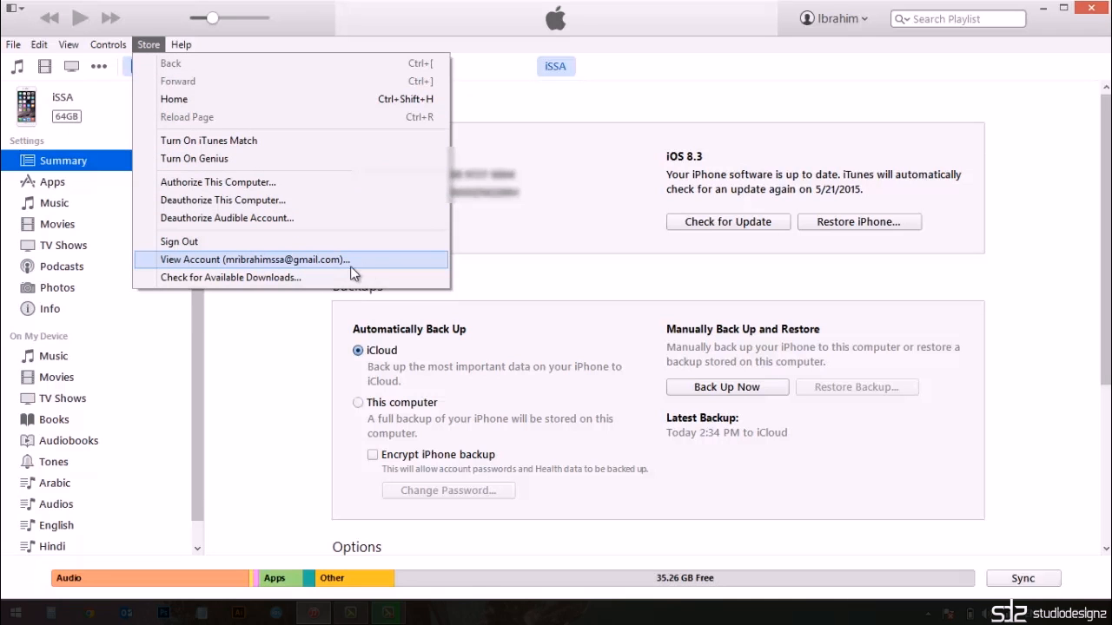
left_click(256, 260)
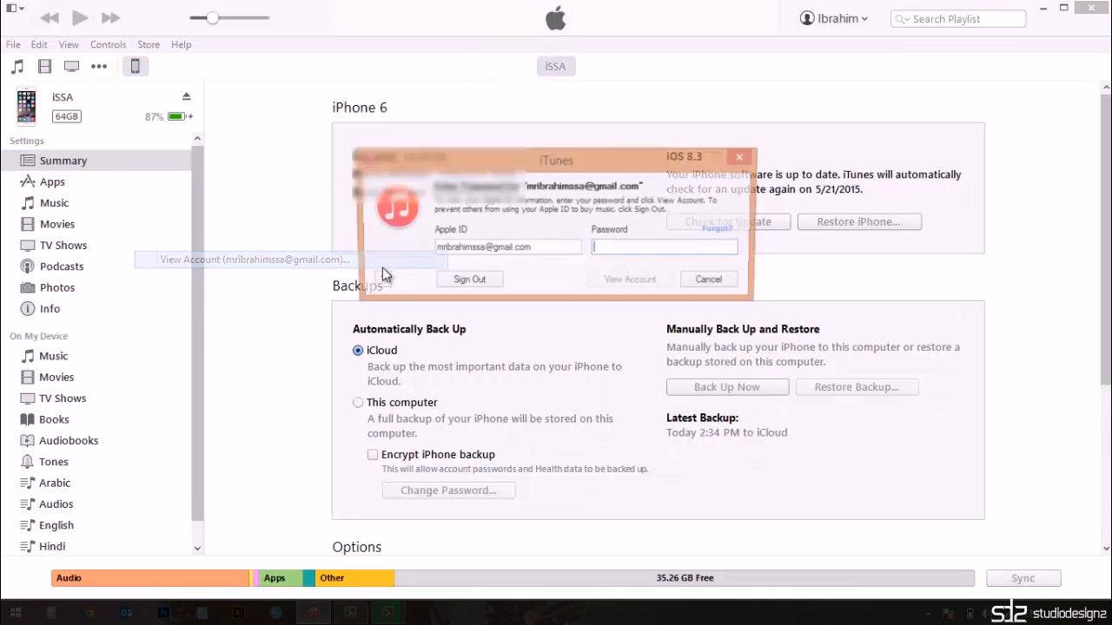
type("•")
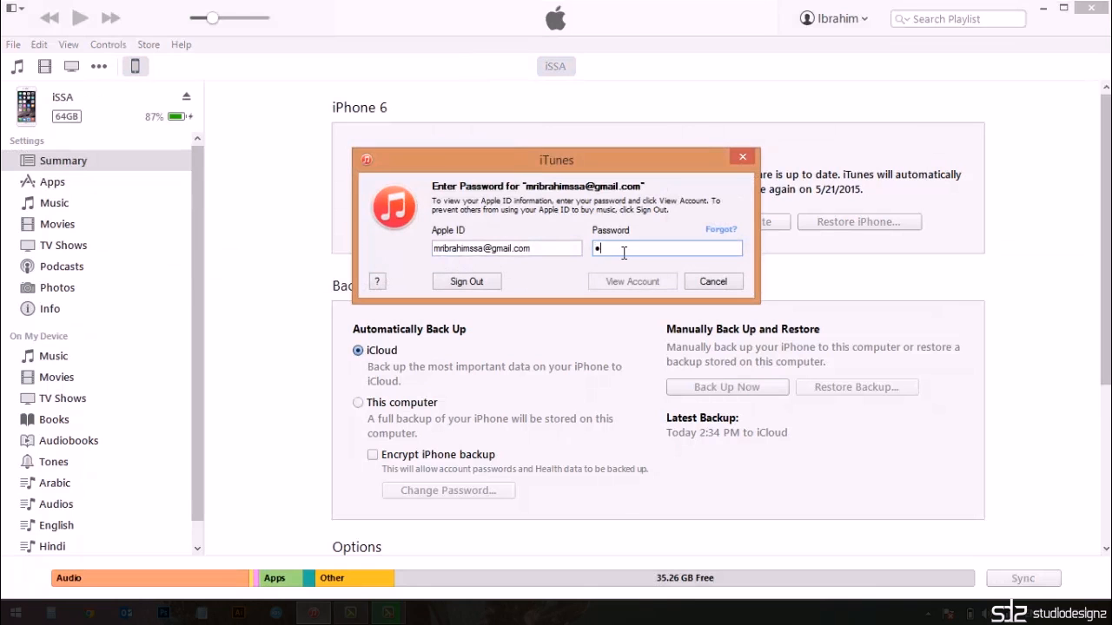
type("password")
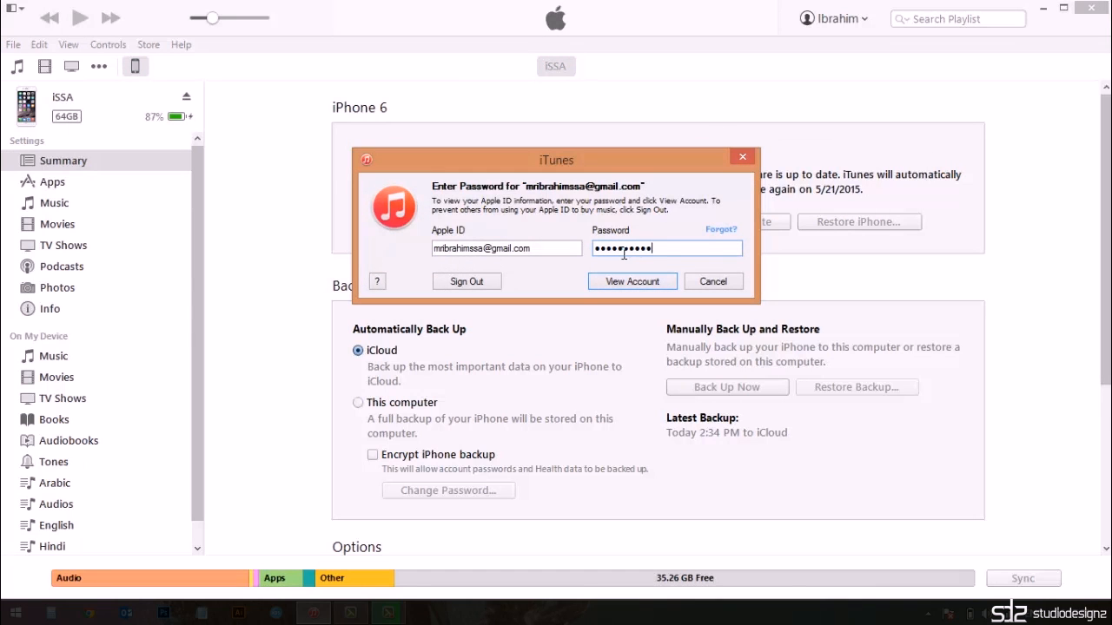
left_click(632, 280)
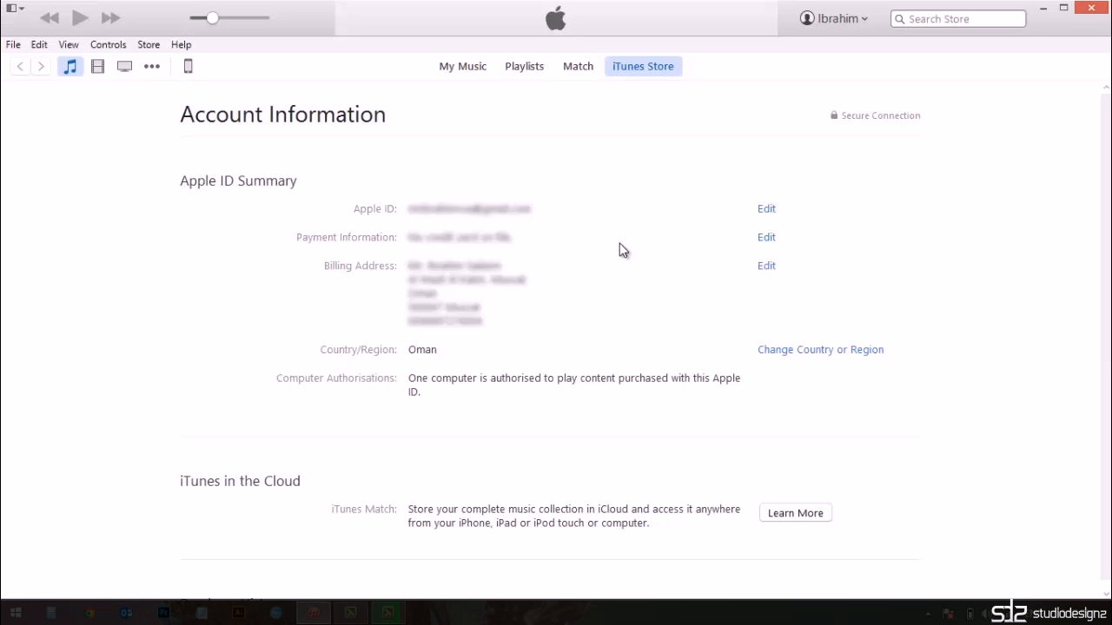
mouse_move(360, 360)
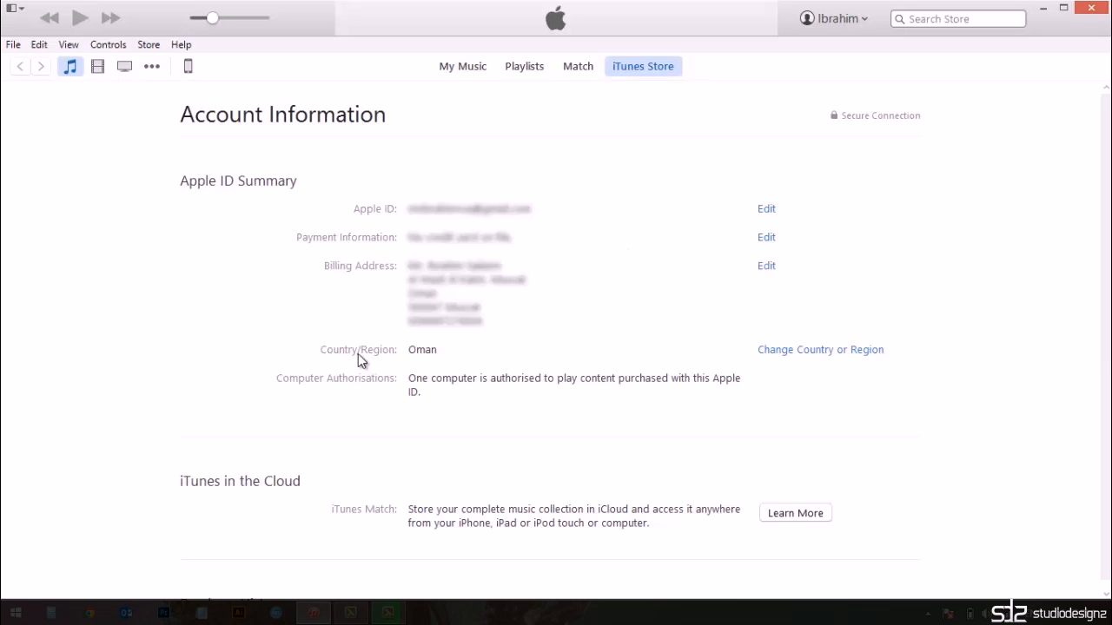
mouse_move(428, 358)
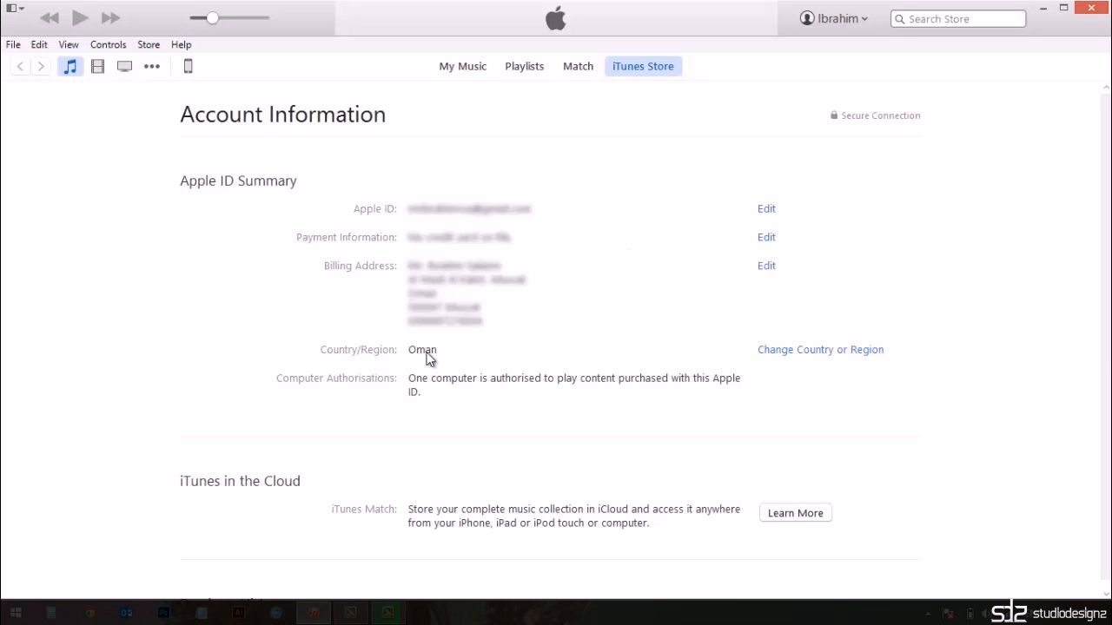
mouse_move(814, 356)
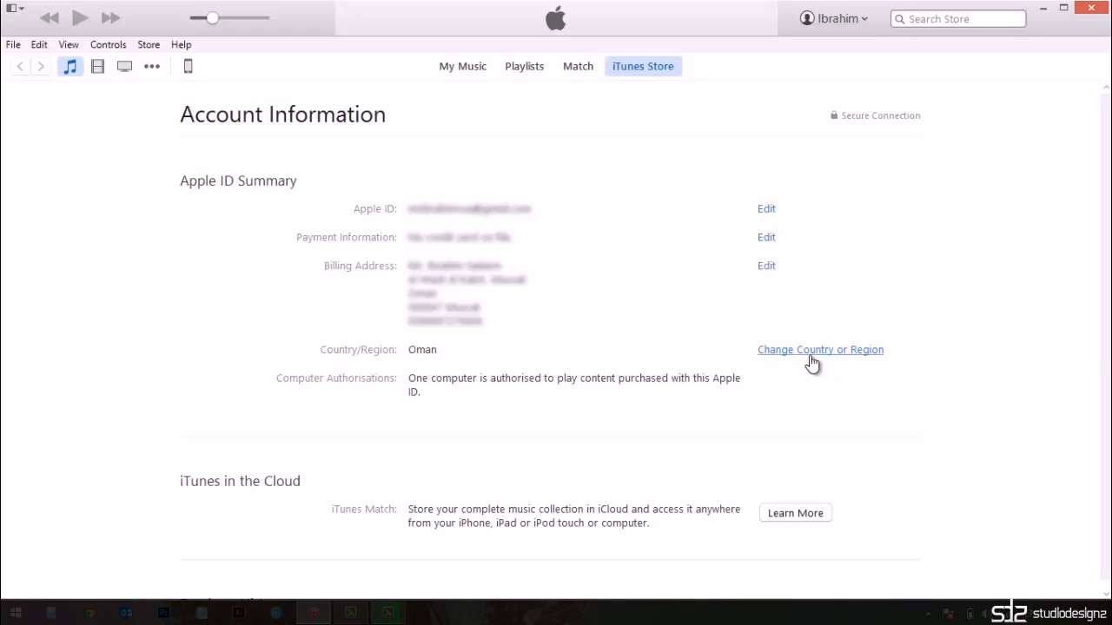
mouse_move(469, 356)
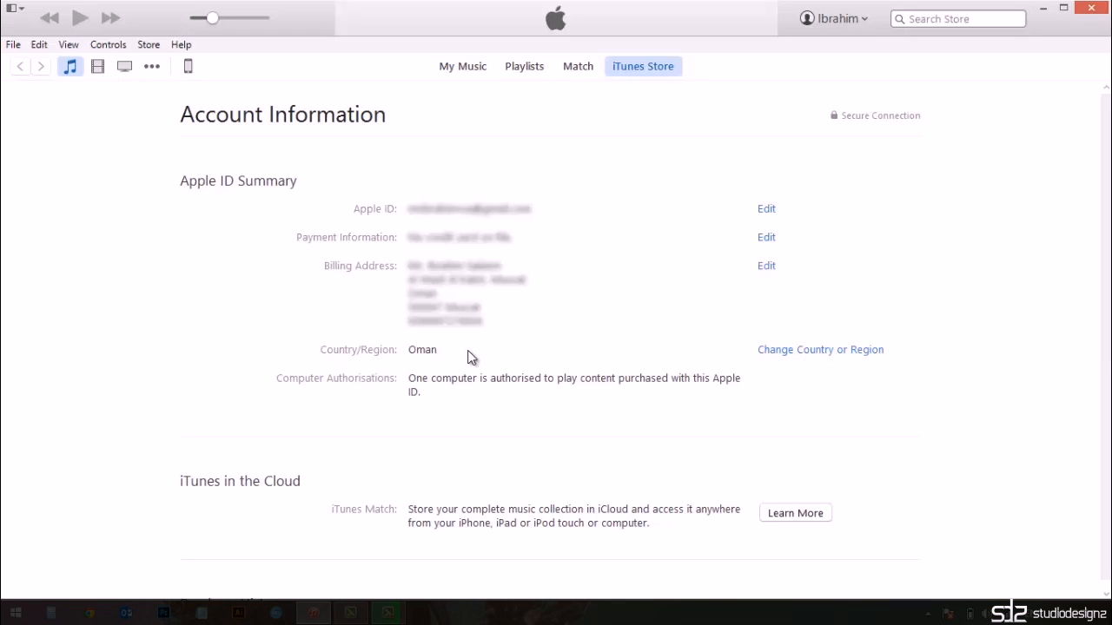
mouse_move(820, 350)
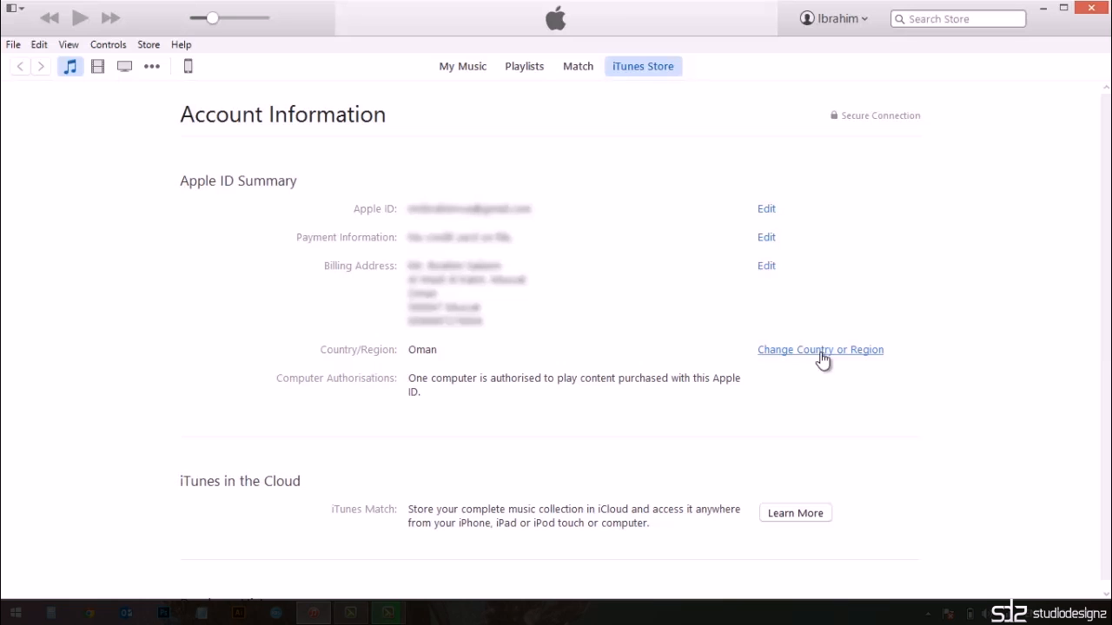
Use Change Country or Region beside the Oman Country/Region entry.
left_click(819, 349)
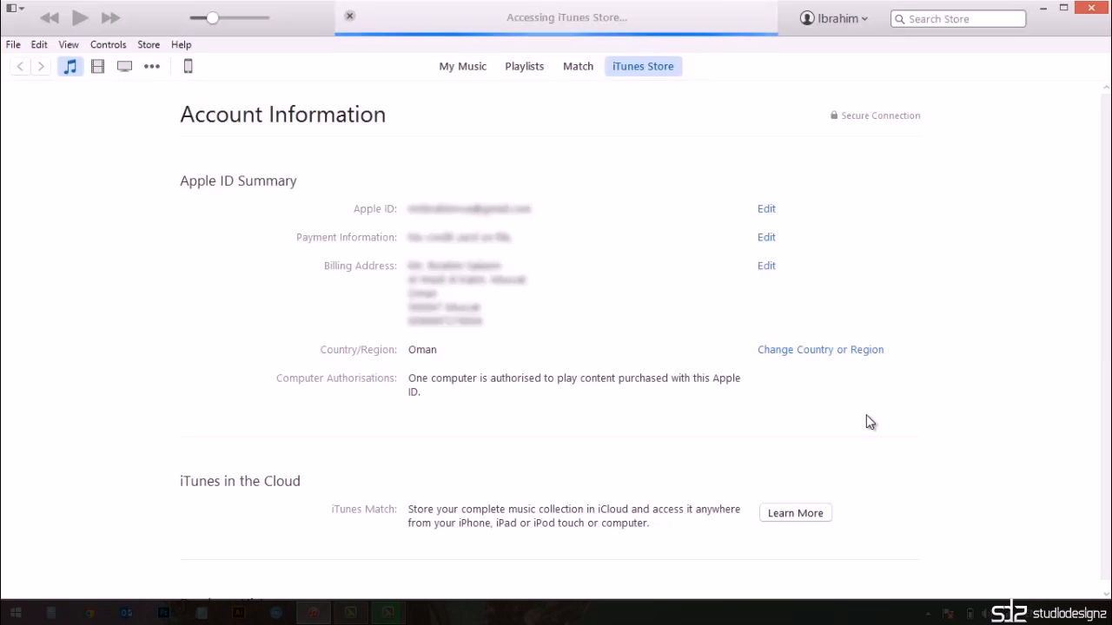
Select India as the account's new country or region and confirm.
left_click(819, 349)
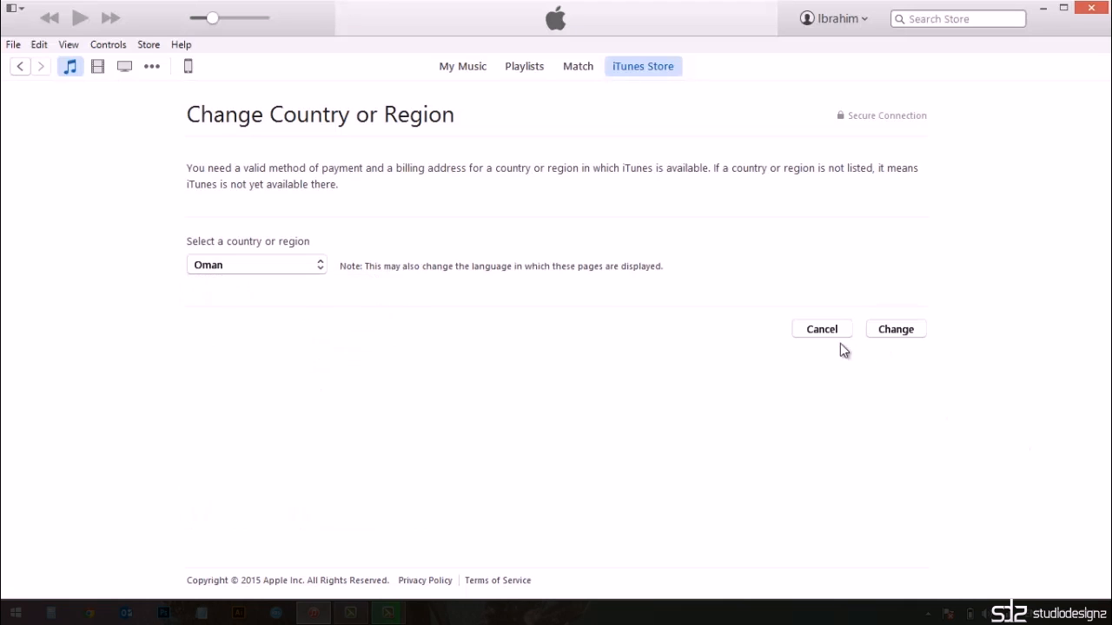
left_click(257, 265)
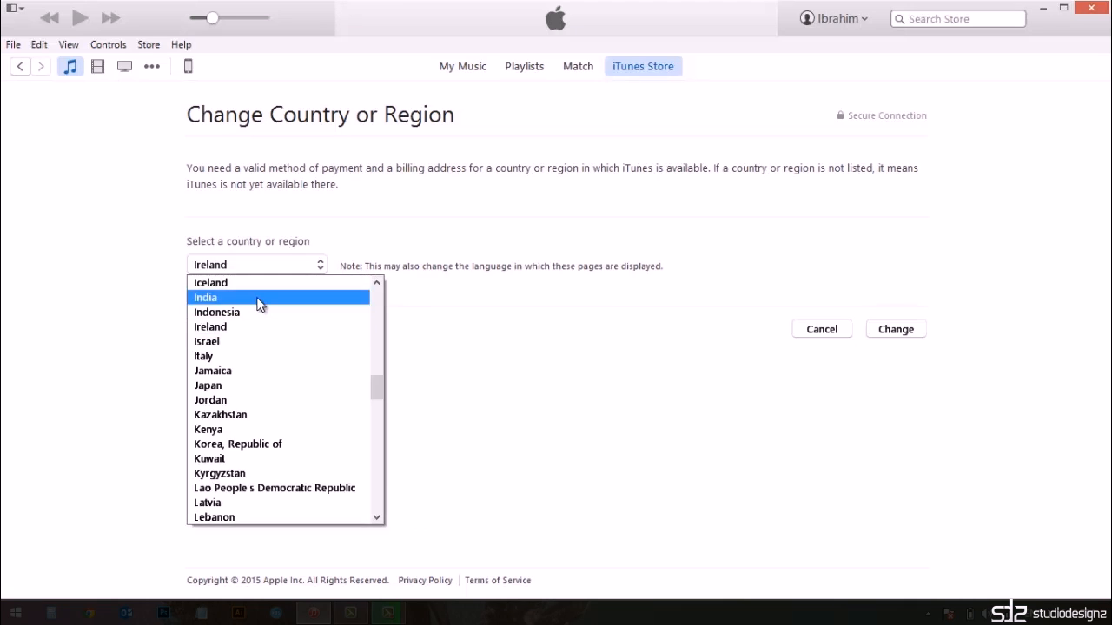
left_click(205, 297)
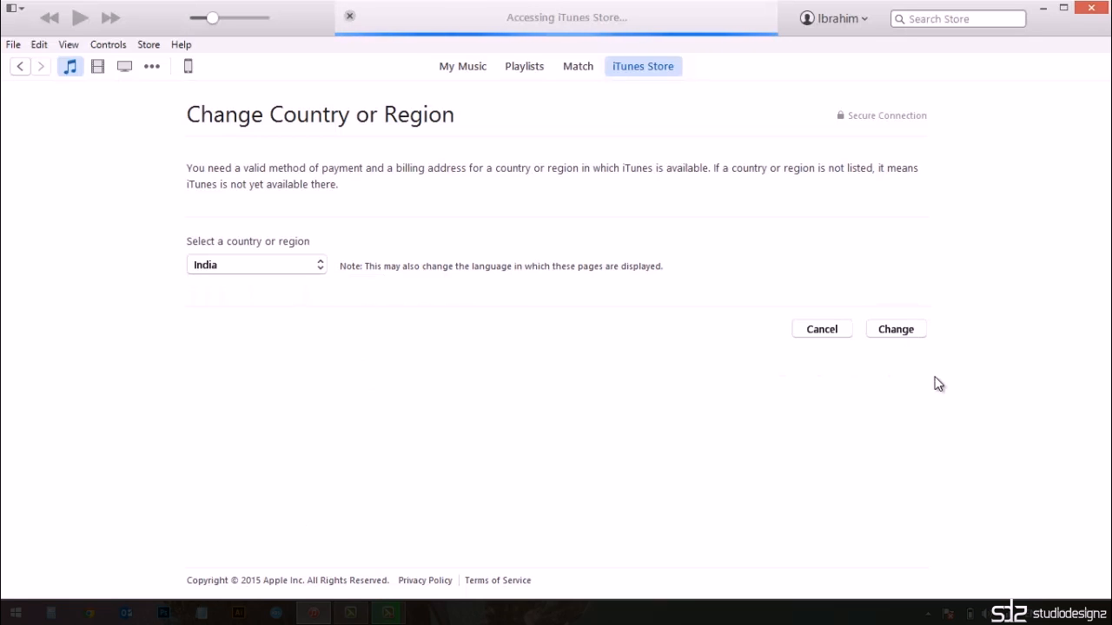
left_click(894, 328)
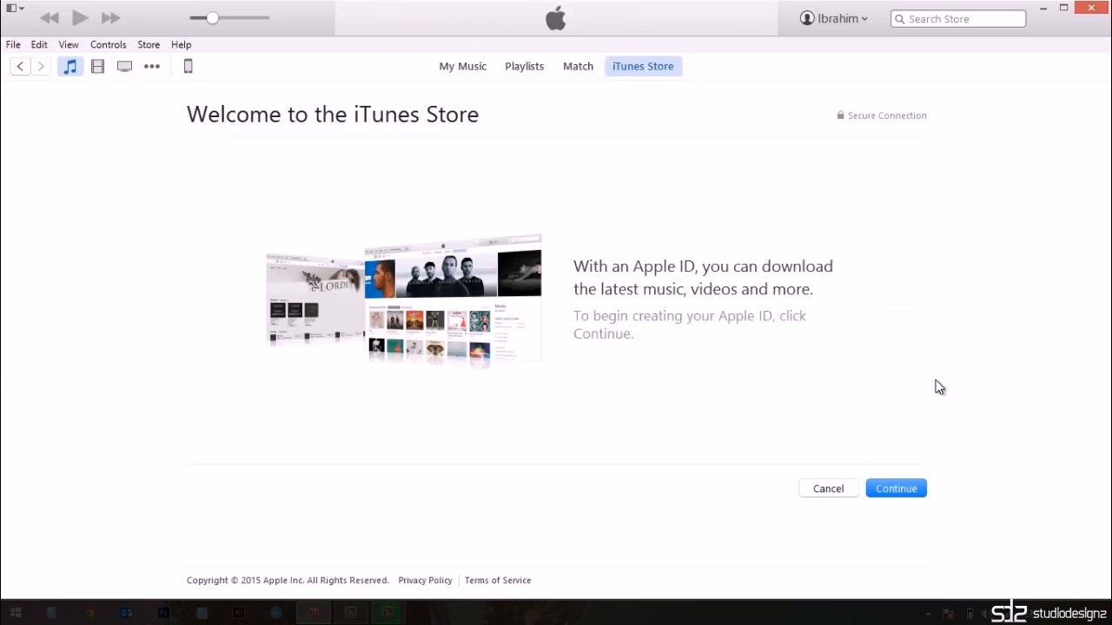
Accept the India store's terms and conditions.
left_click(895, 488)
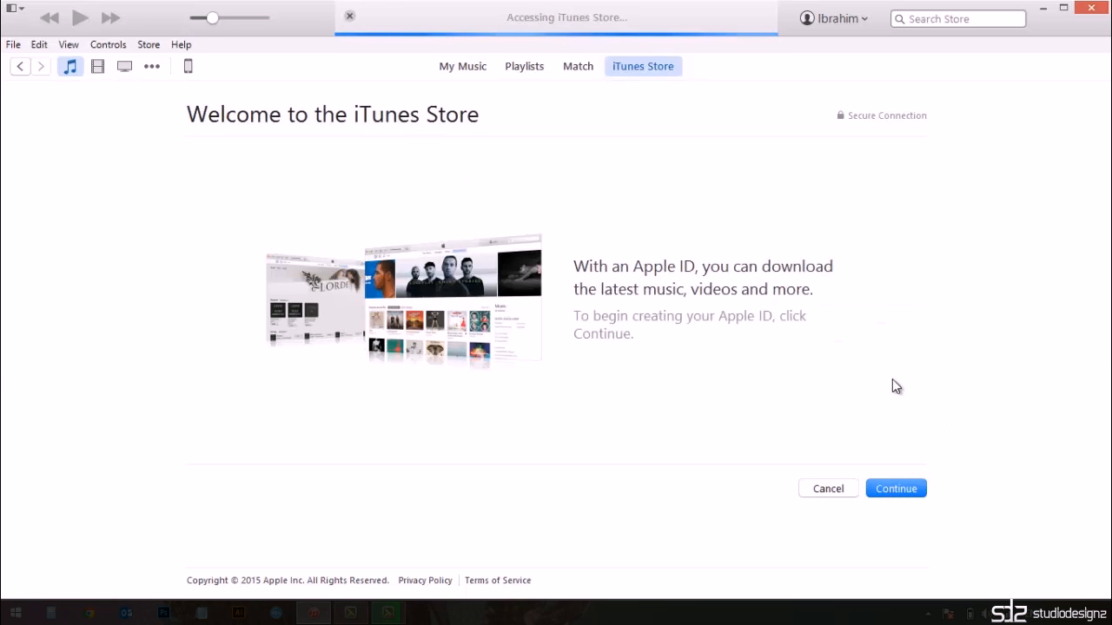
left_click(895, 488)
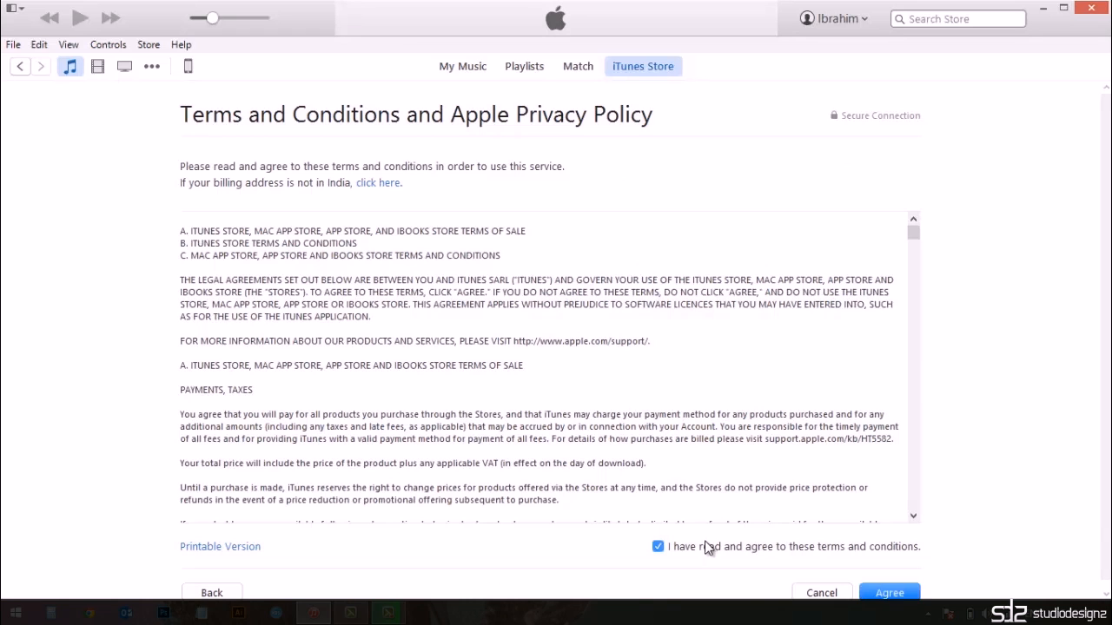
left_click(889, 592)
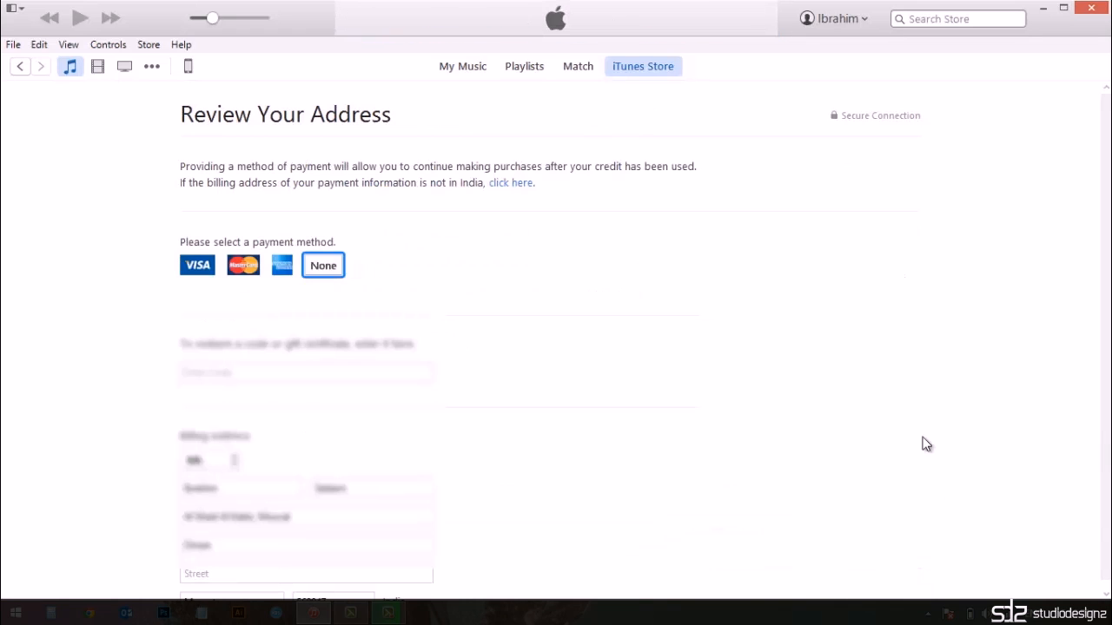
Submit billing details with no payment method and go to the Store home page.
scroll("down", 3)
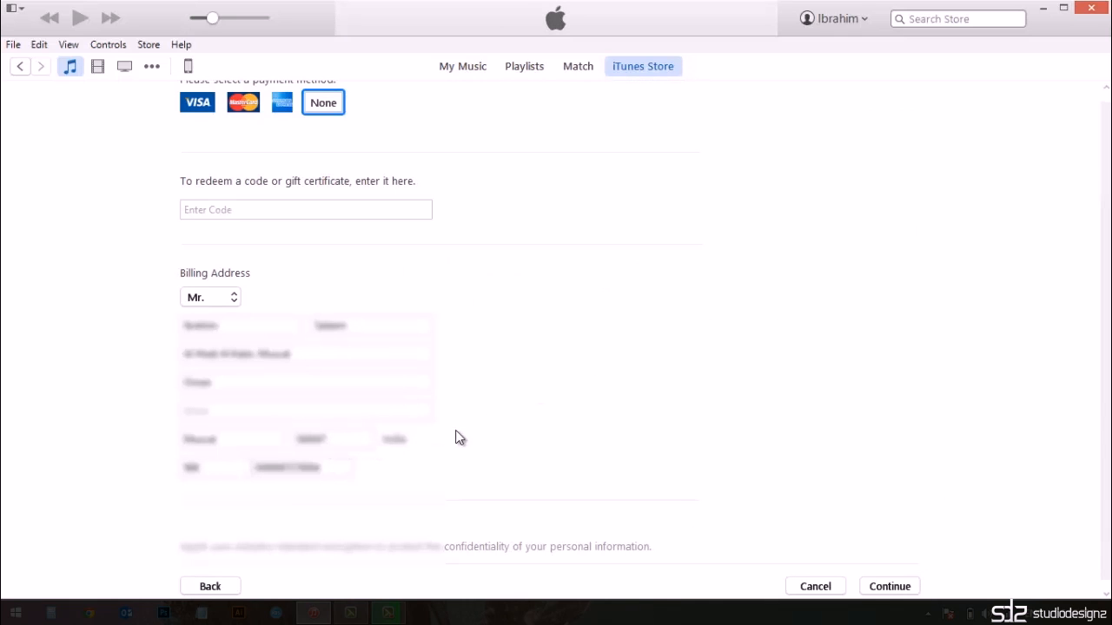
mouse_move(849, 453)
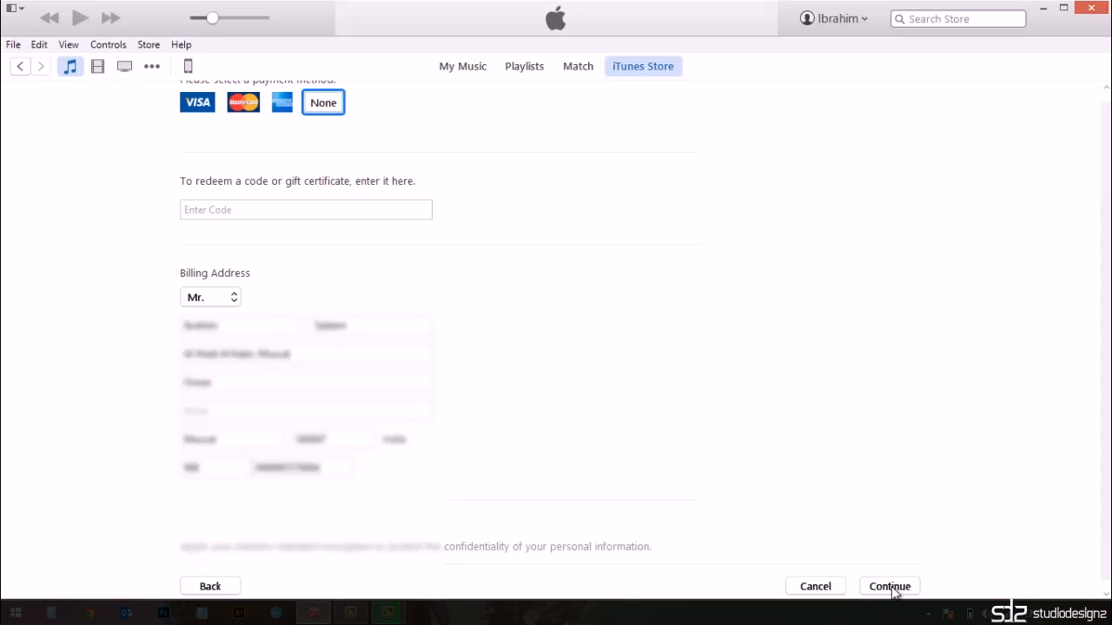
left_click(888, 587)
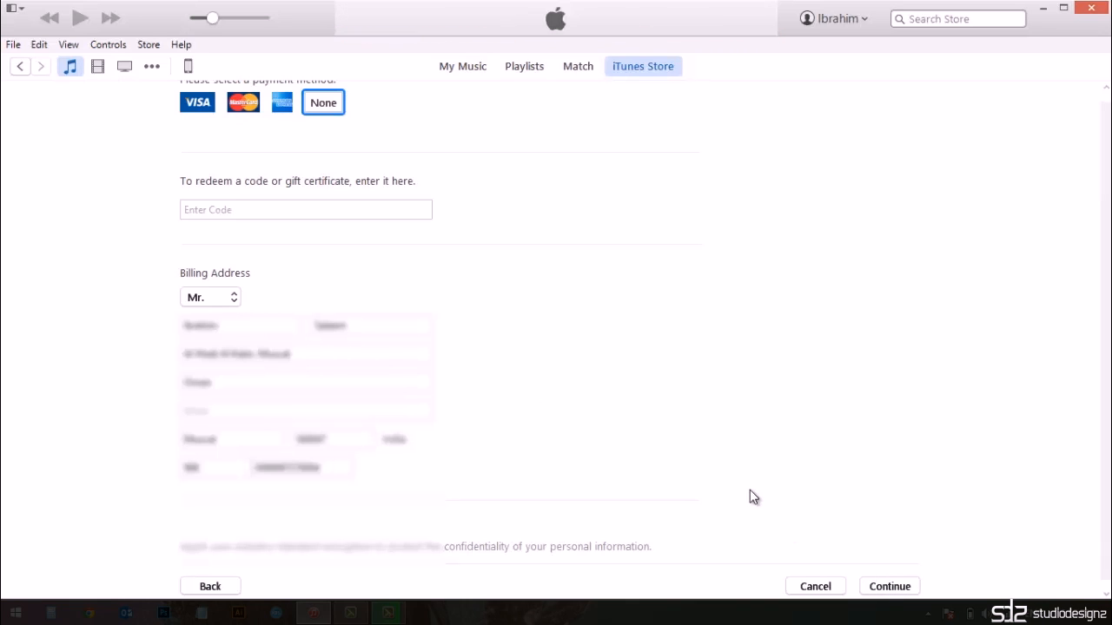
left_click(889, 587)
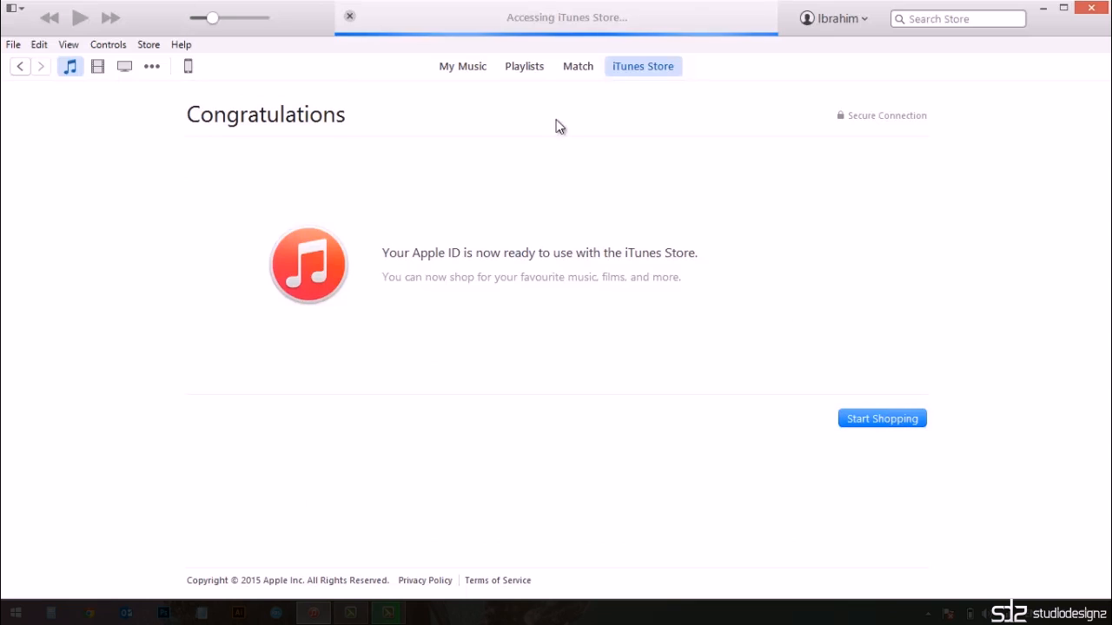
mouse_move(389, 179)
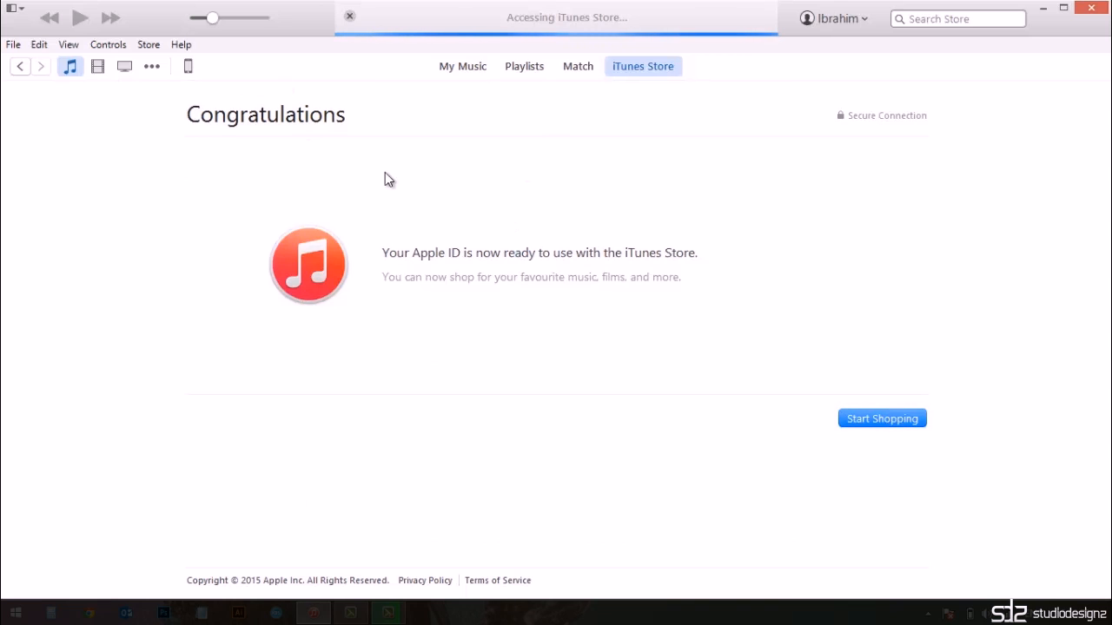
left_click(881, 418)
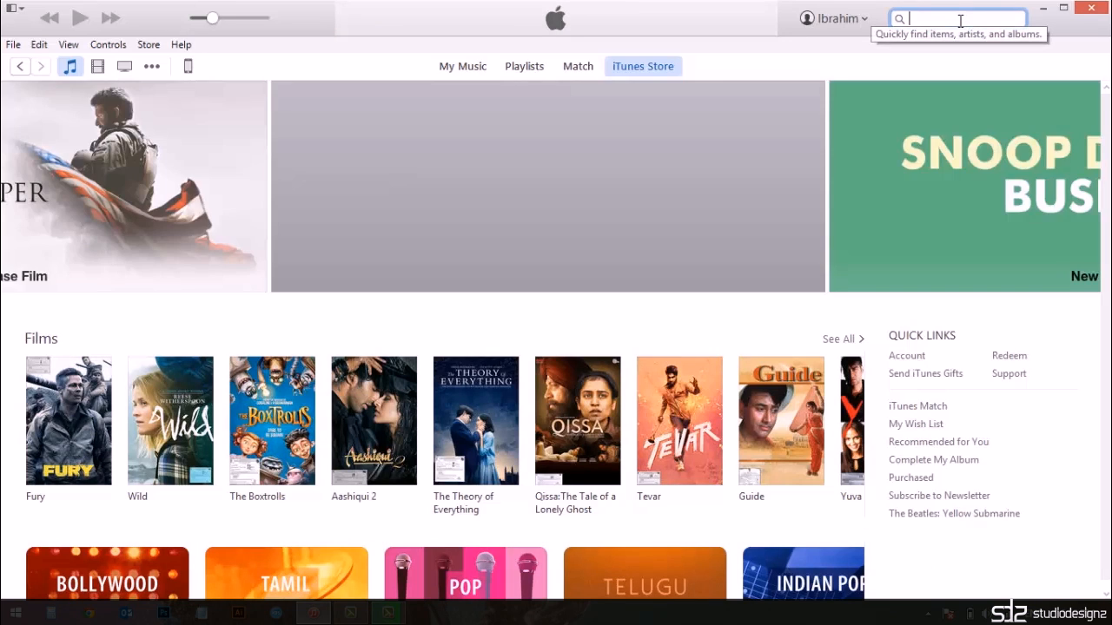
Search the store for 'icici mob' and open the ICICI Bank Mobile Banking - iMobile page.
type("icici mobile bna")
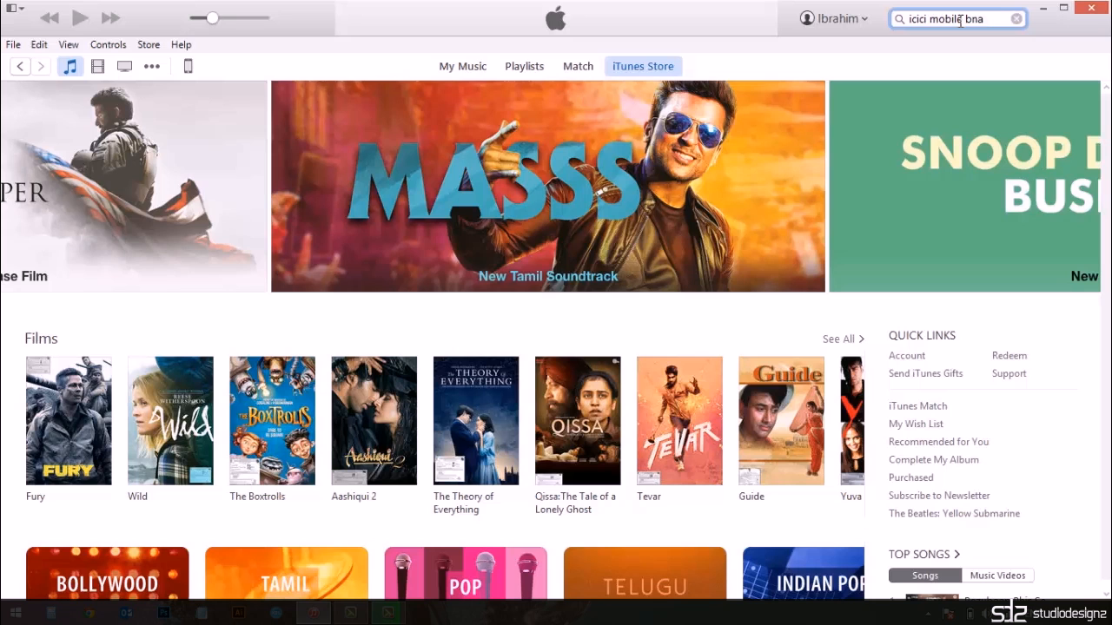
key("enter")
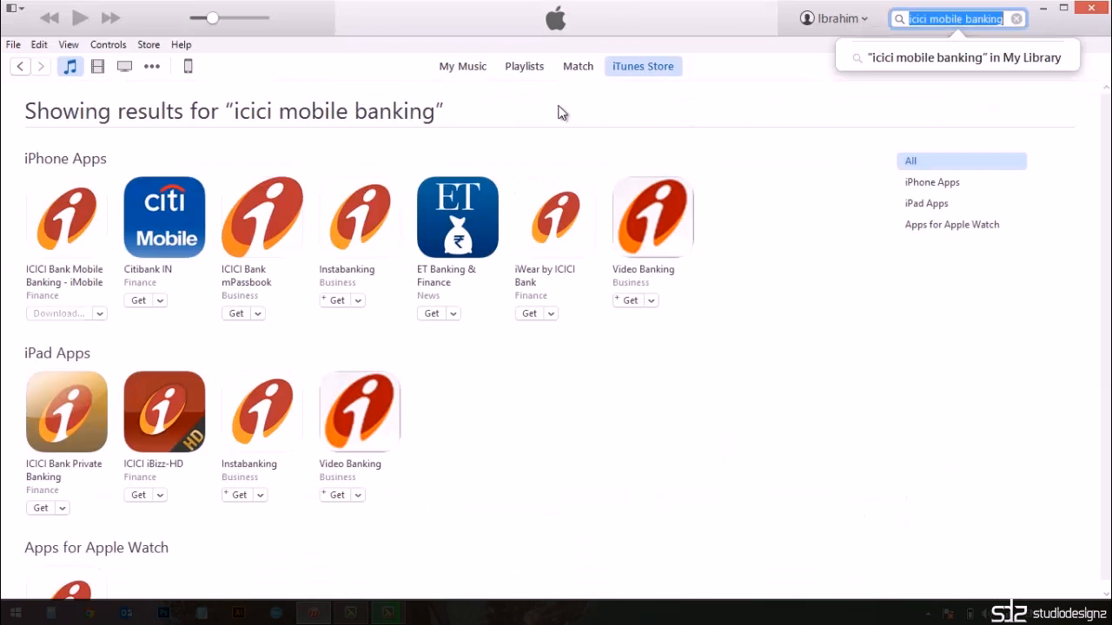
mouse_move(24, 279)
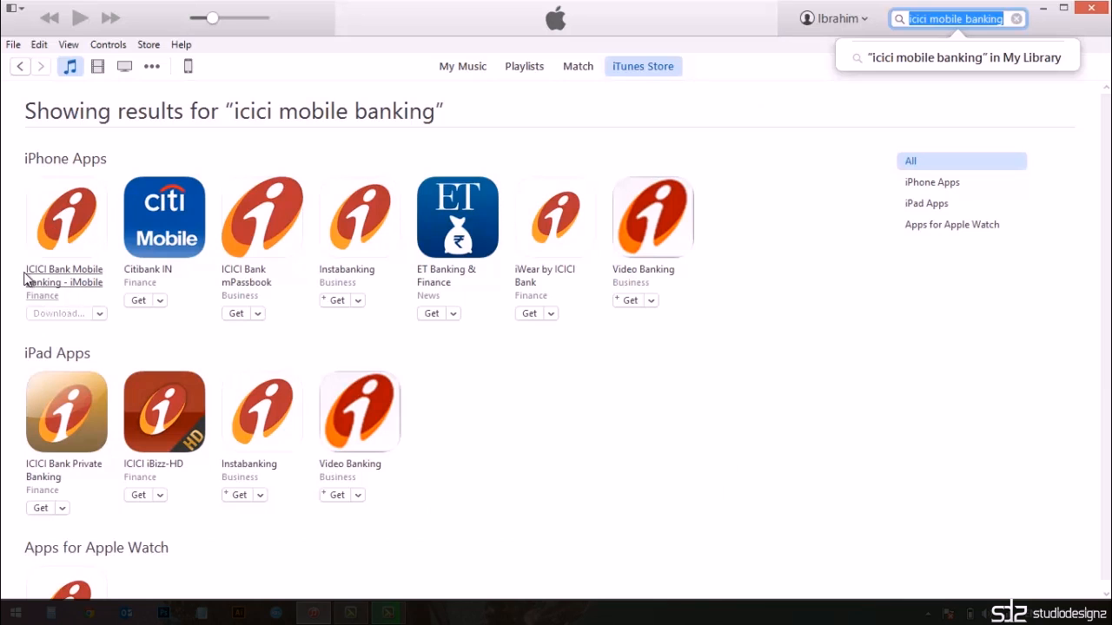
mouse_move(98, 271)
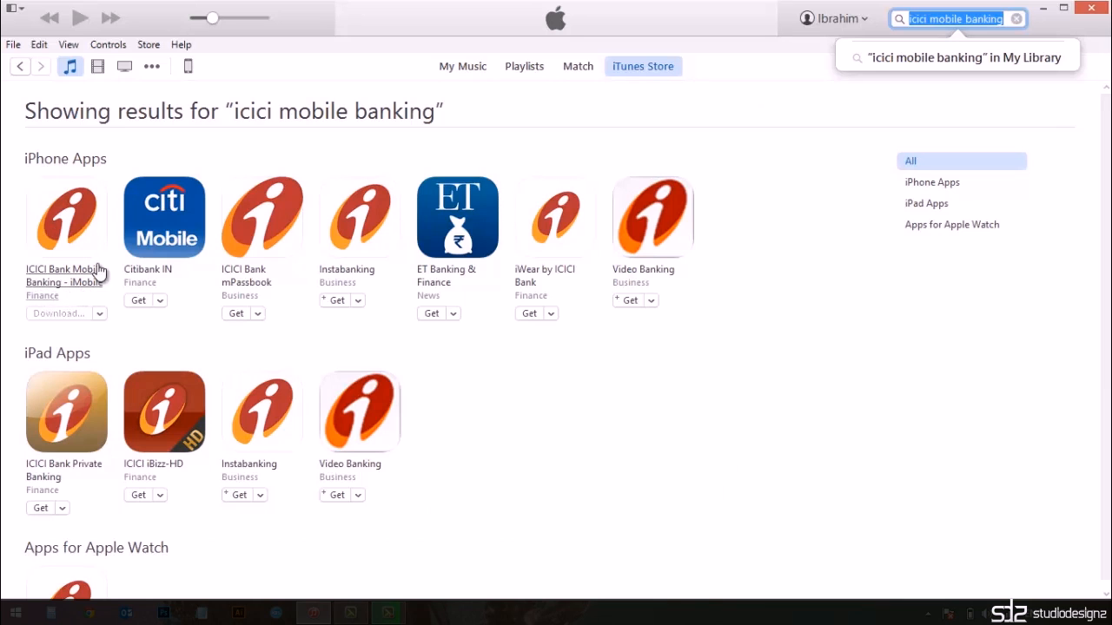
mouse_move(73, 286)
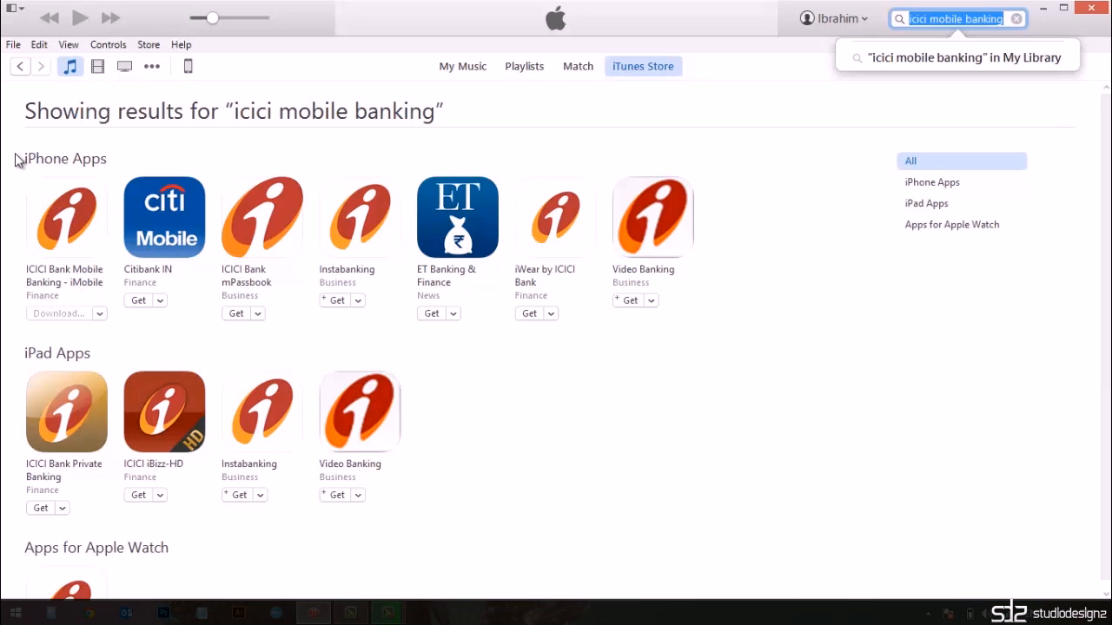
mouse_move(332, 352)
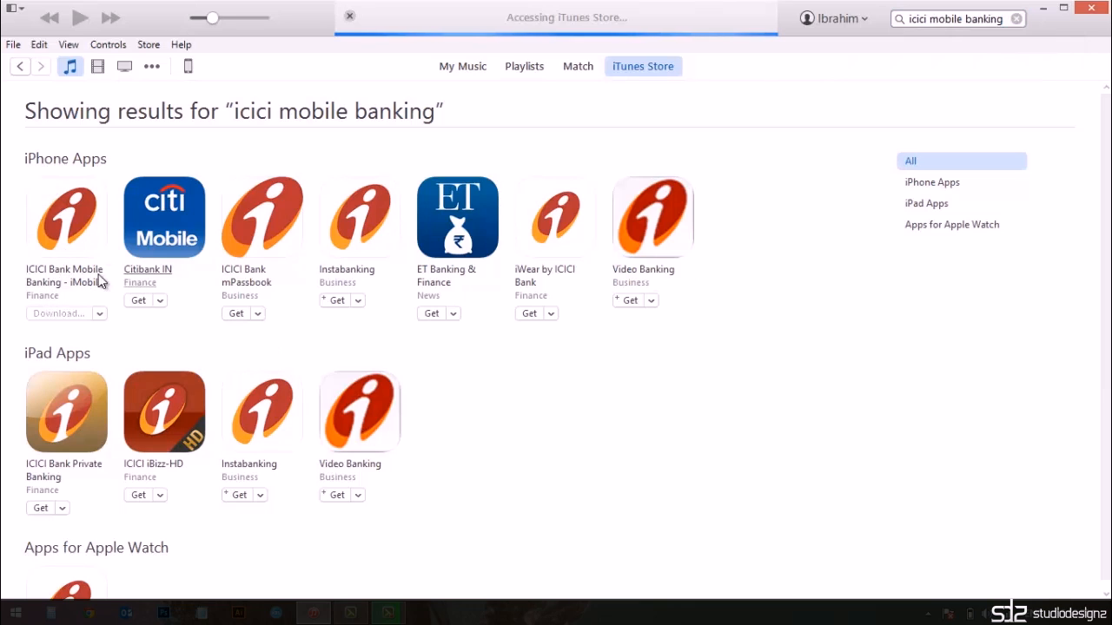
left_click(66, 218)
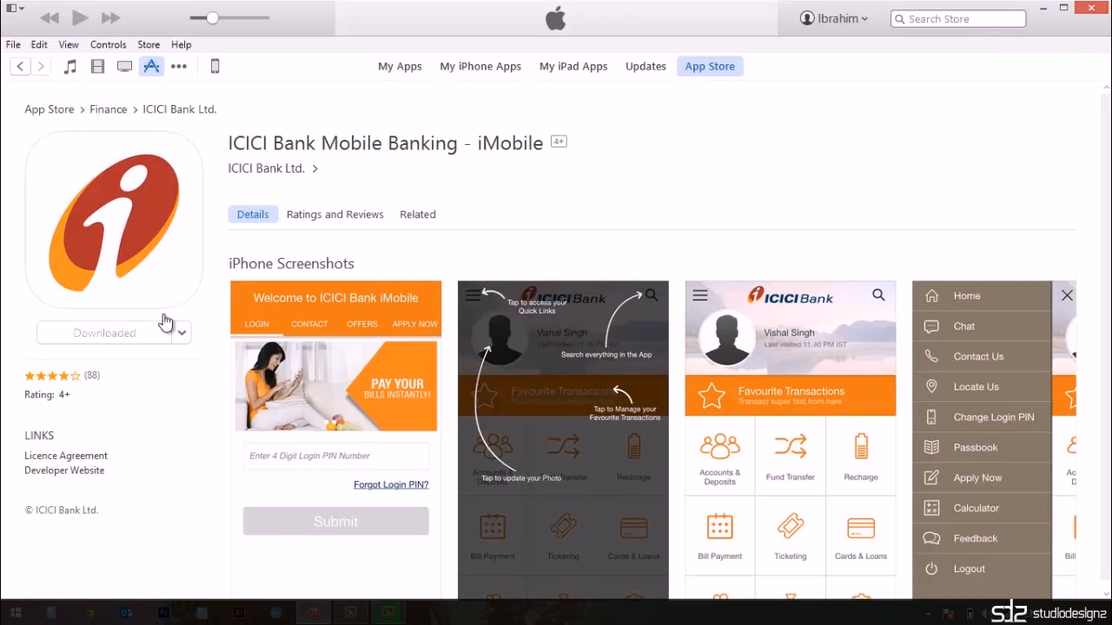
mouse_move(311, 192)
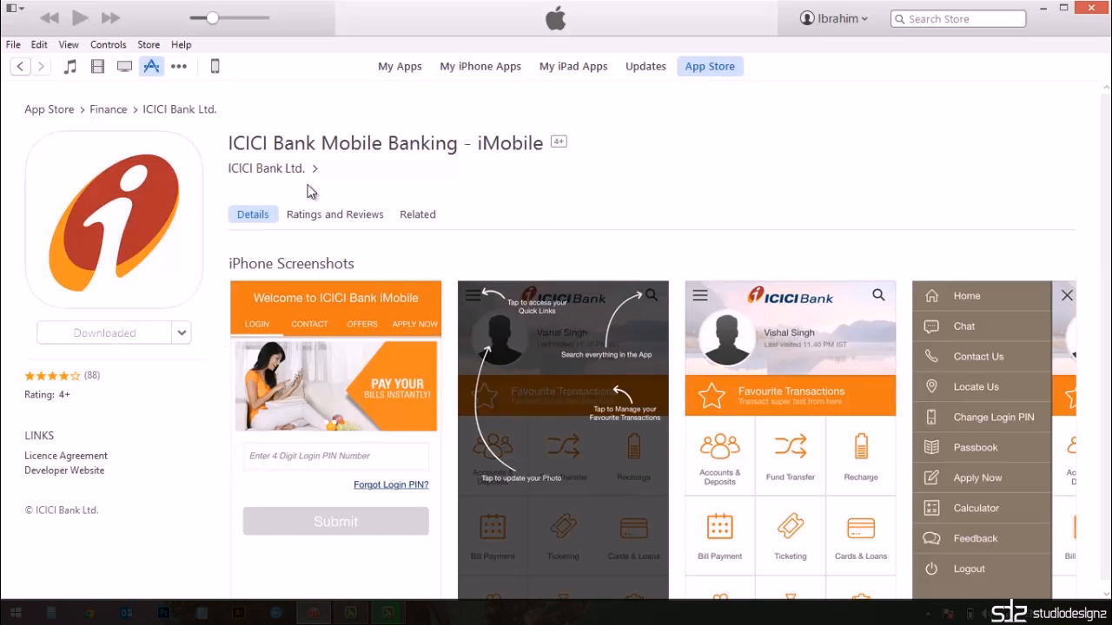
mouse_move(215, 66)
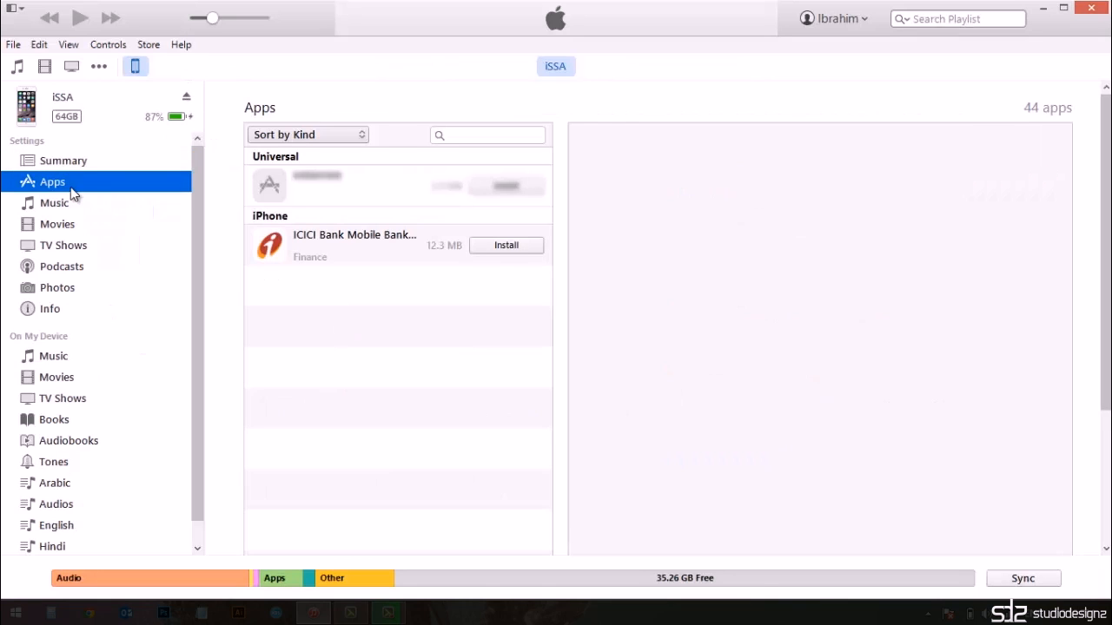
Mark ICICI Bank Mobile Banking as Will Install in the iPhone's Apps list and apply.
left_click(506, 245)
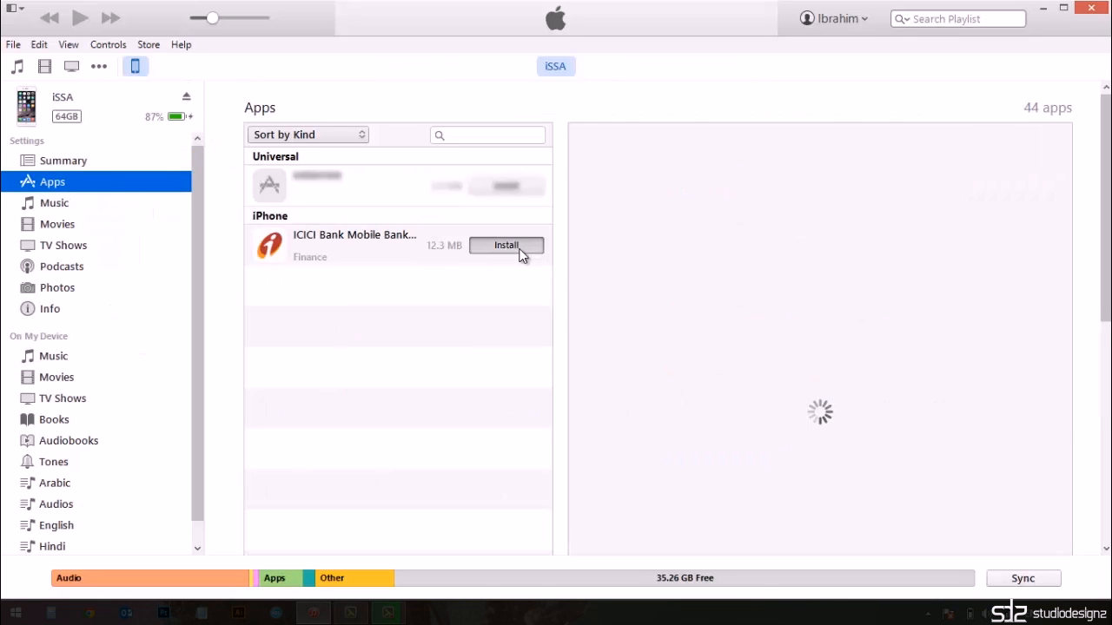
left_click(505, 245)
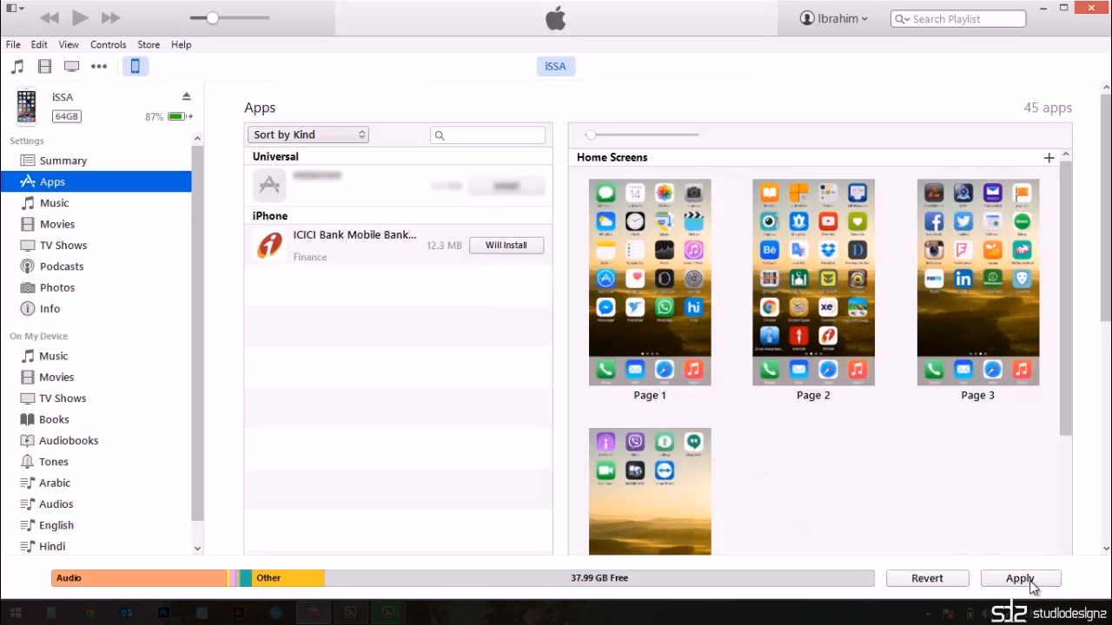
left_click(1019, 579)
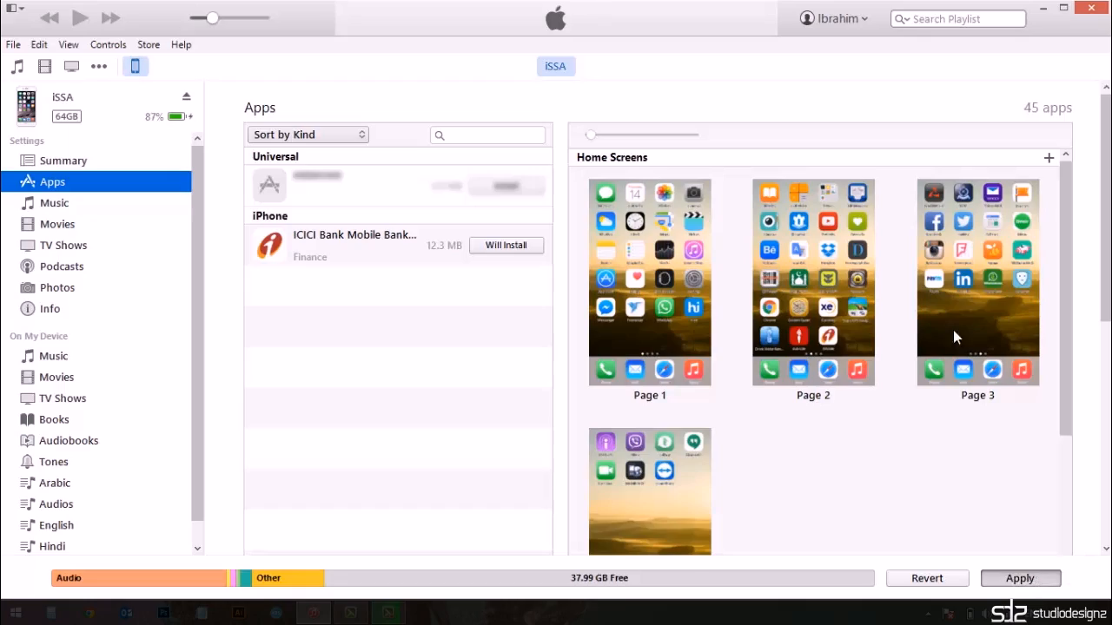